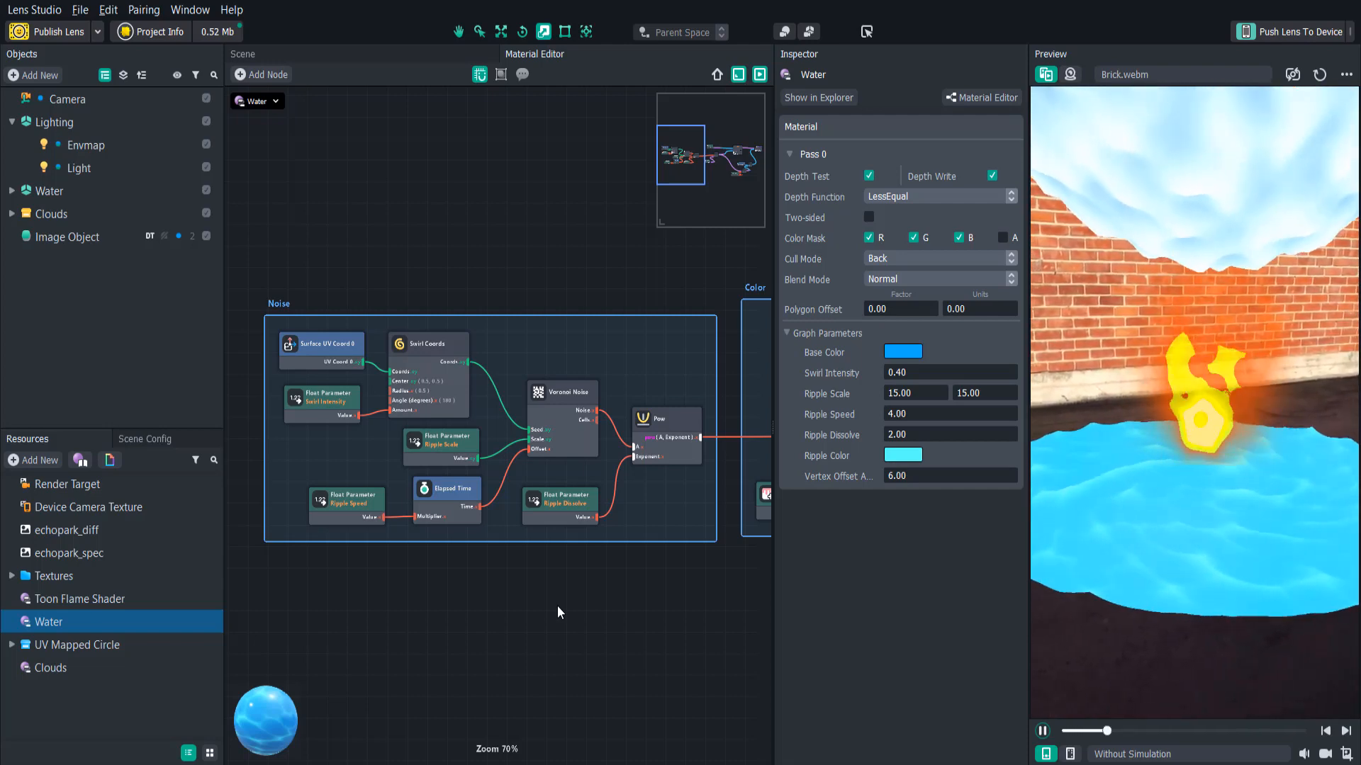
Browse the Clouds material graph, then bring up the Toon Flame Shader material.
{"action": "scroll", "scroll_direction": "down", "scroll_amount": 3}
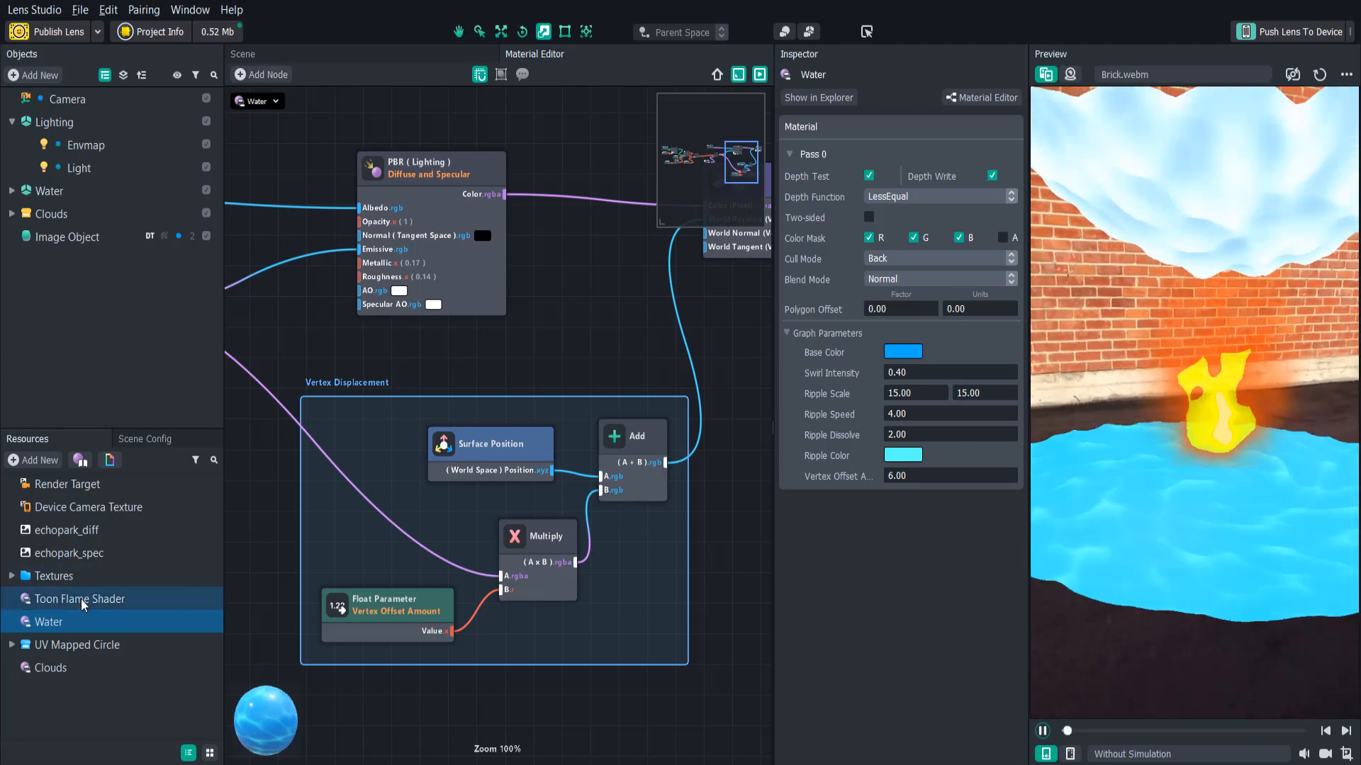
{"action": "left_click", "coordinate": [49, 668]}
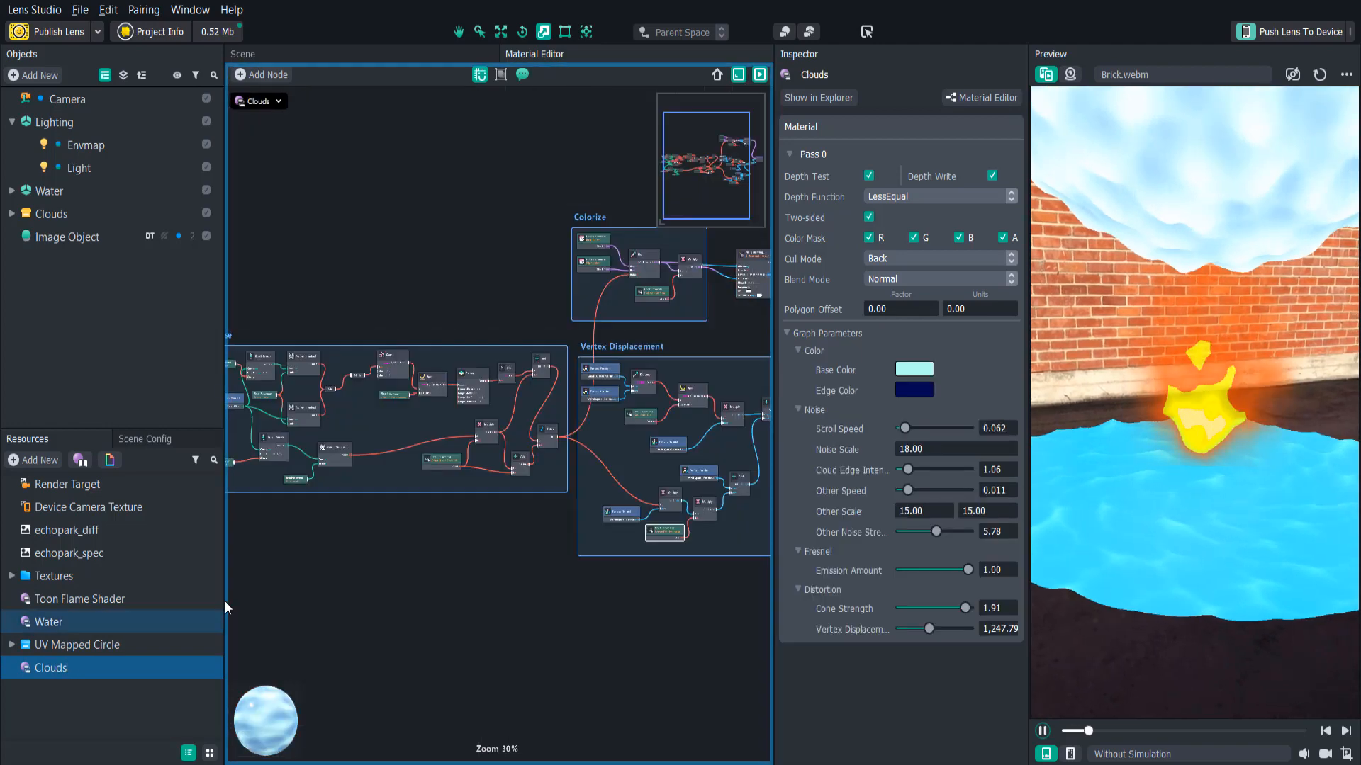
{"action": "scroll", "scroll_direction": "down", "scroll_amount": 3}
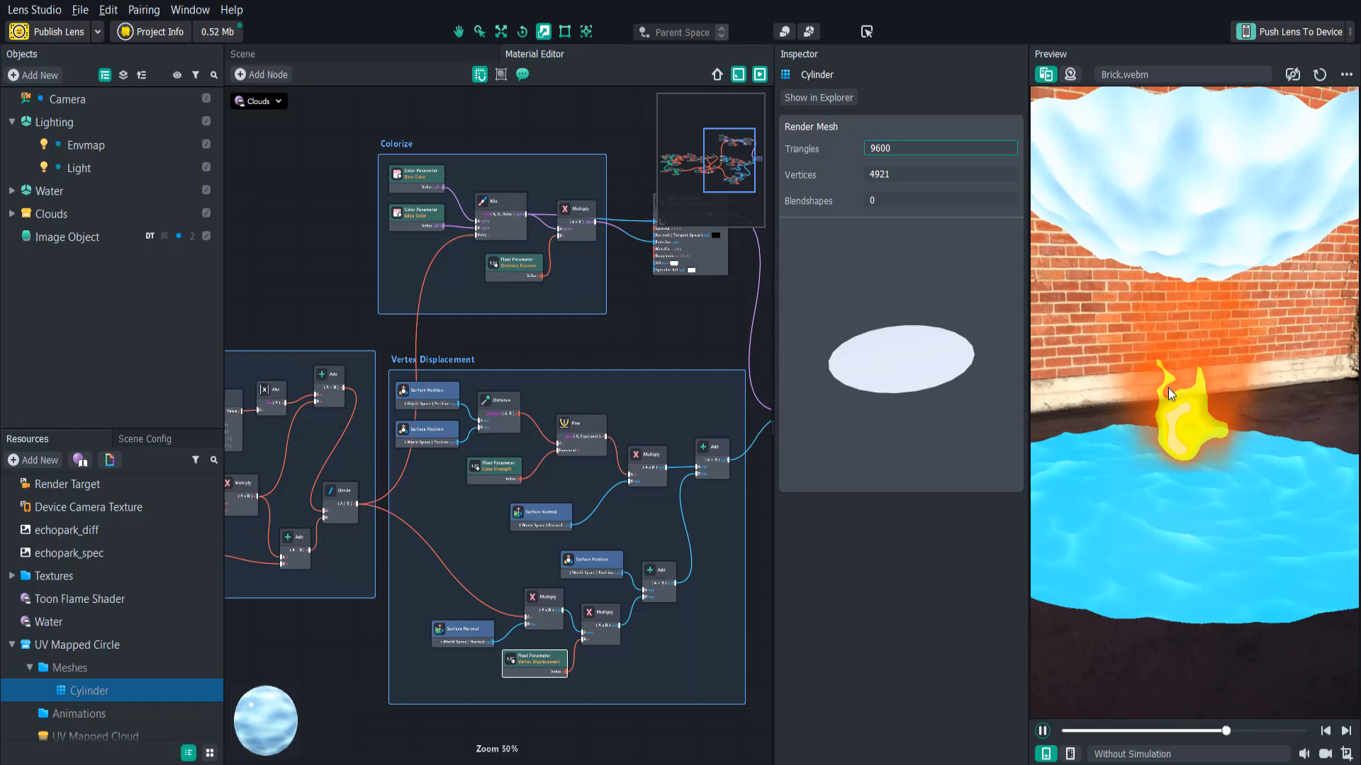
{"action": "left_click", "coordinate": [79, 598]}
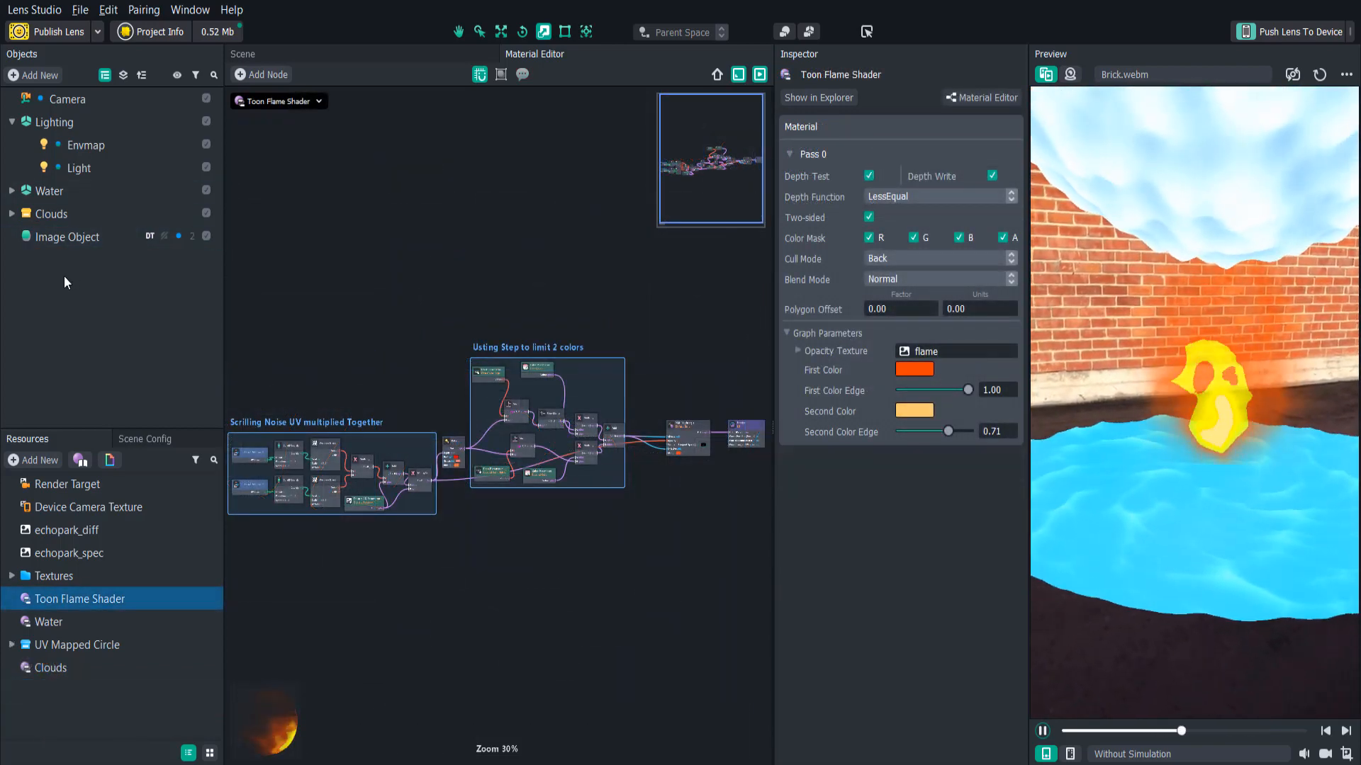
Select the flame's Image Object to inspect its properties and pan the flame graph.
{"action": "left_click", "coordinate": [68, 236]}
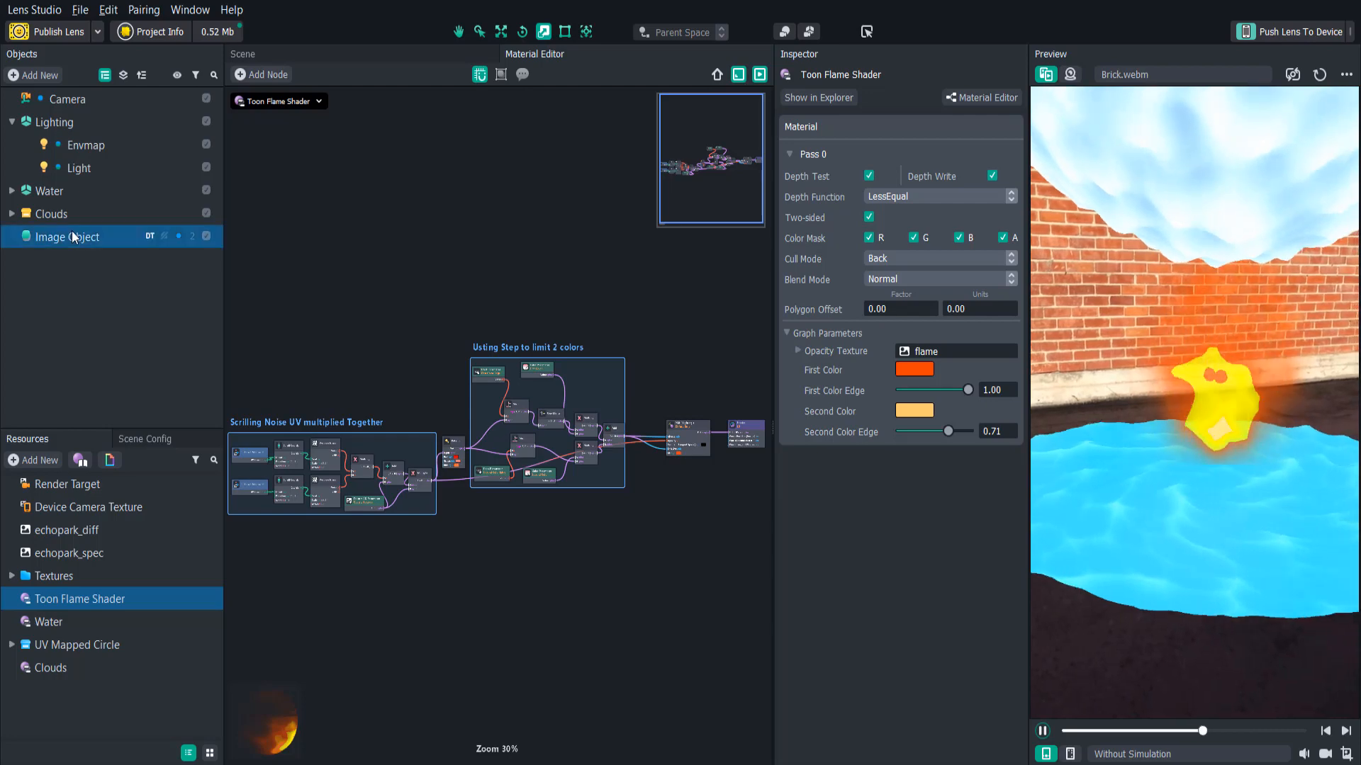
{"action": "left_click", "coordinate": [66, 236]}
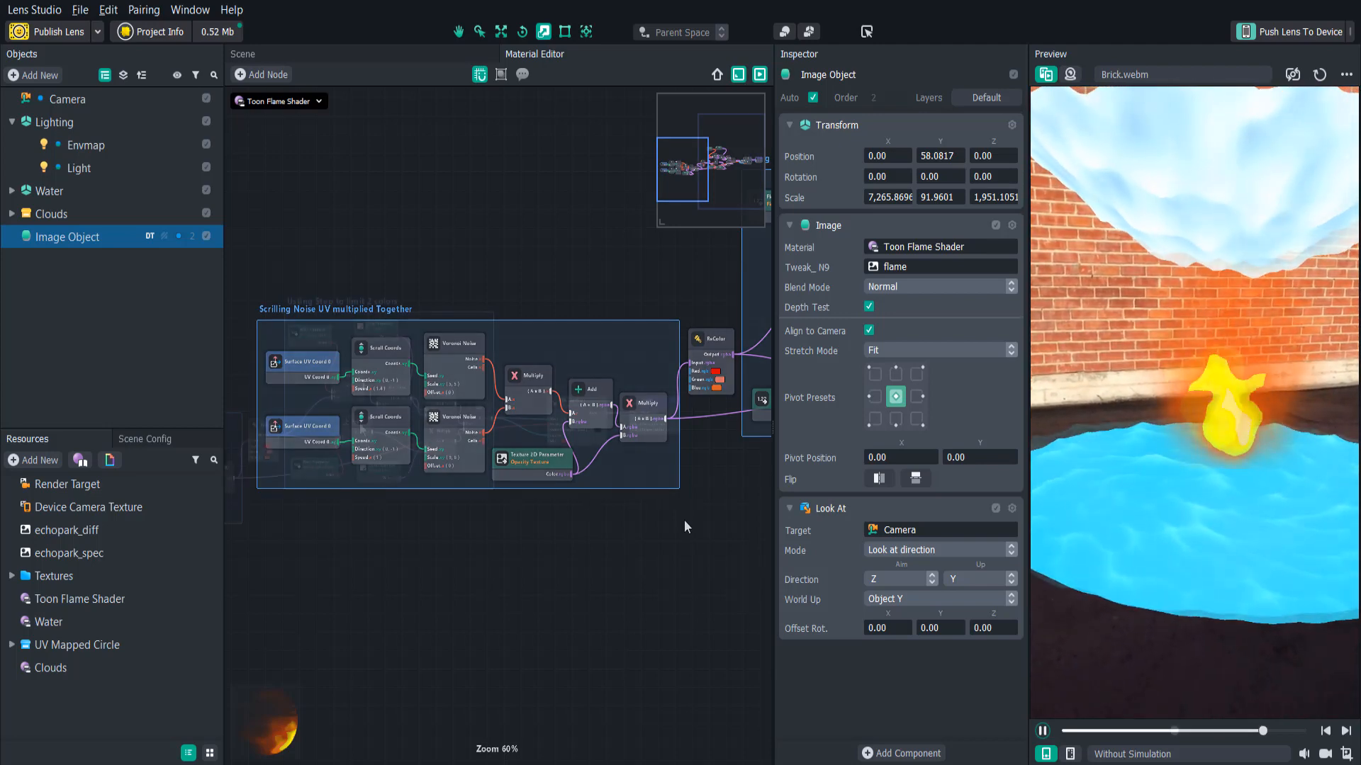
{"action": "scroll", "scroll_direction": "down", "scroll_amount": 3}
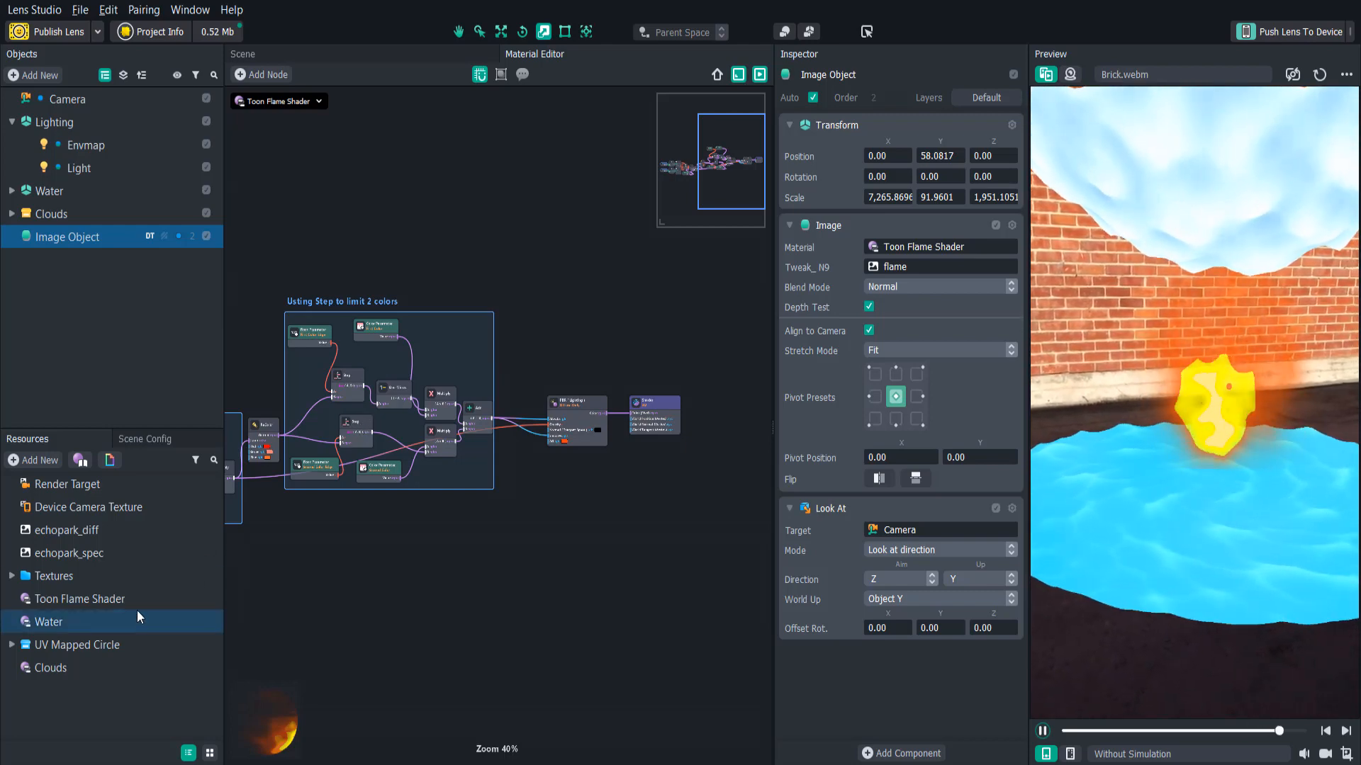
Give the Water material a Ripple Scale of 25 and a new Ripple Speed value.
{"action": "left_click", "coordinate": [48, 621]}
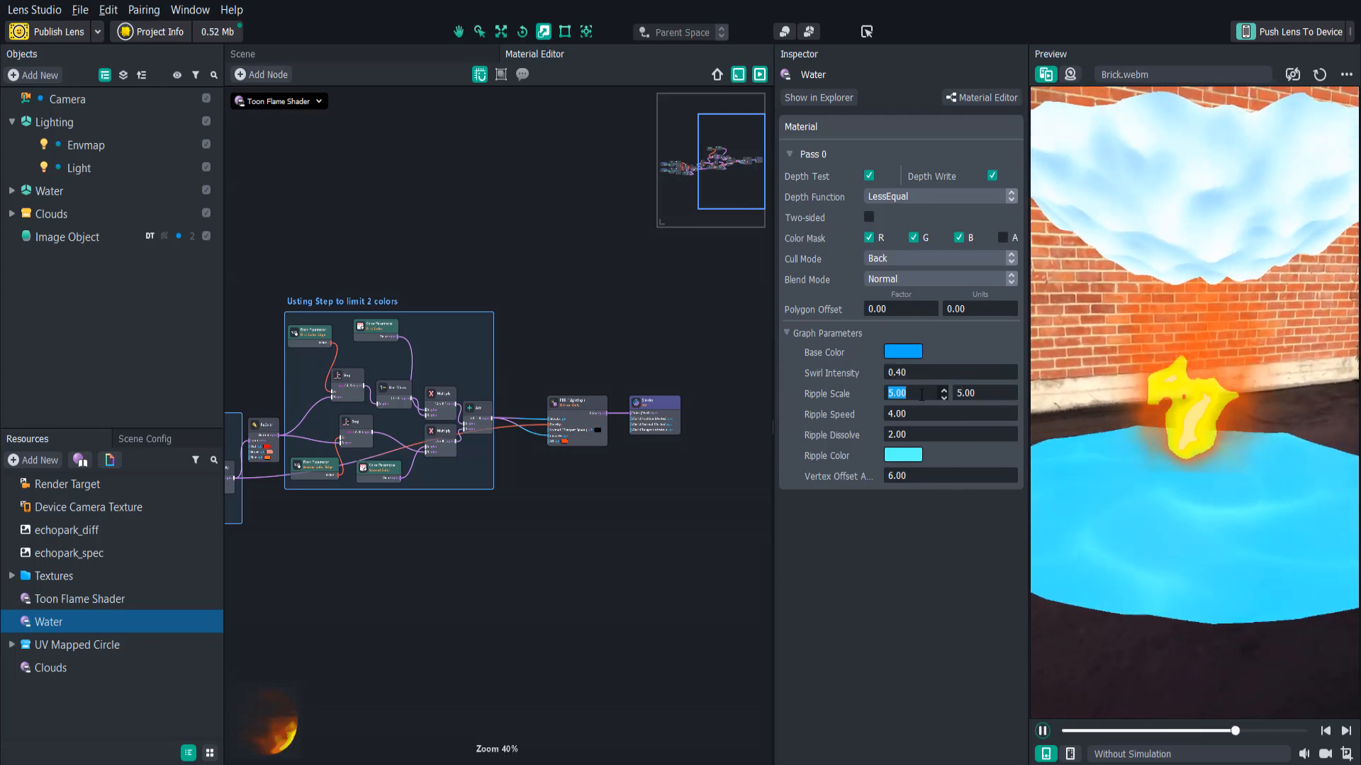
{"action": "type", "text": "25.00"}
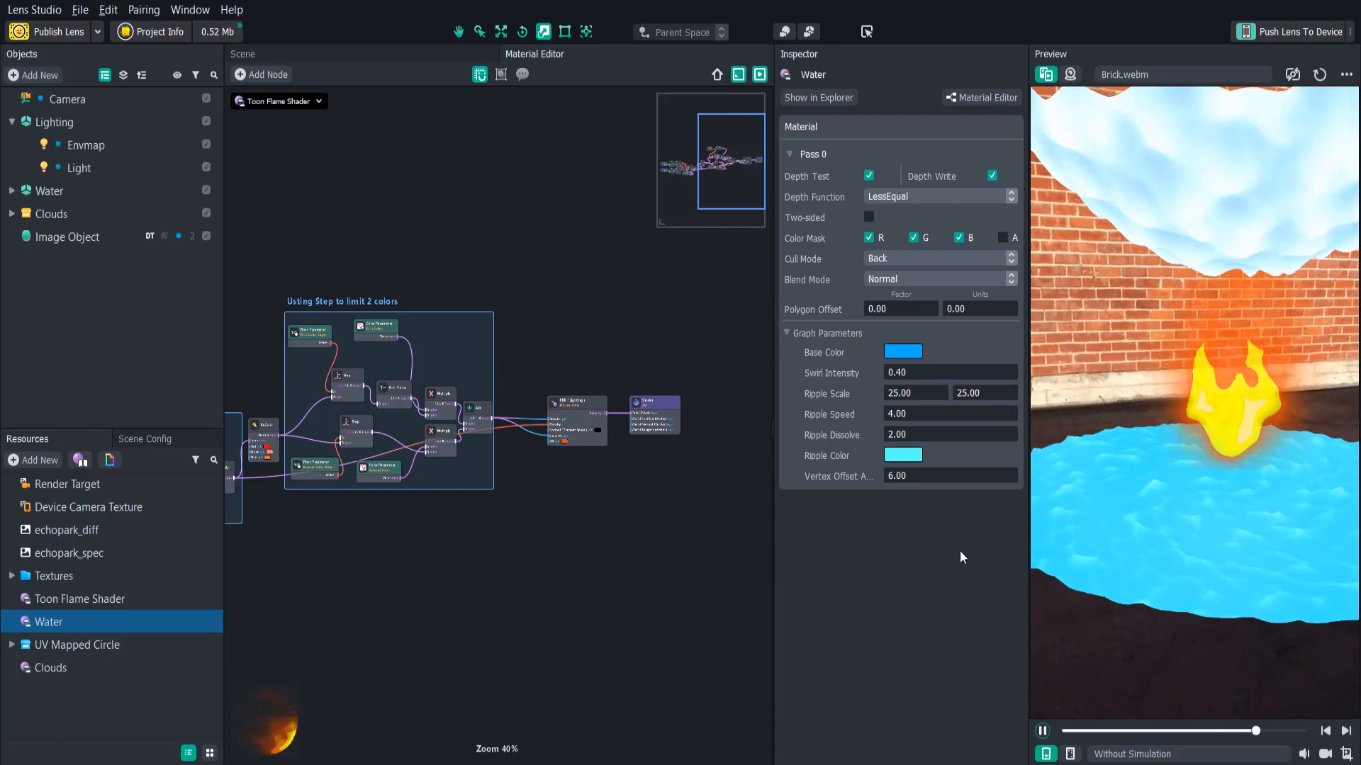
{"action": "triple_click", "coordinate": [949, 413]}
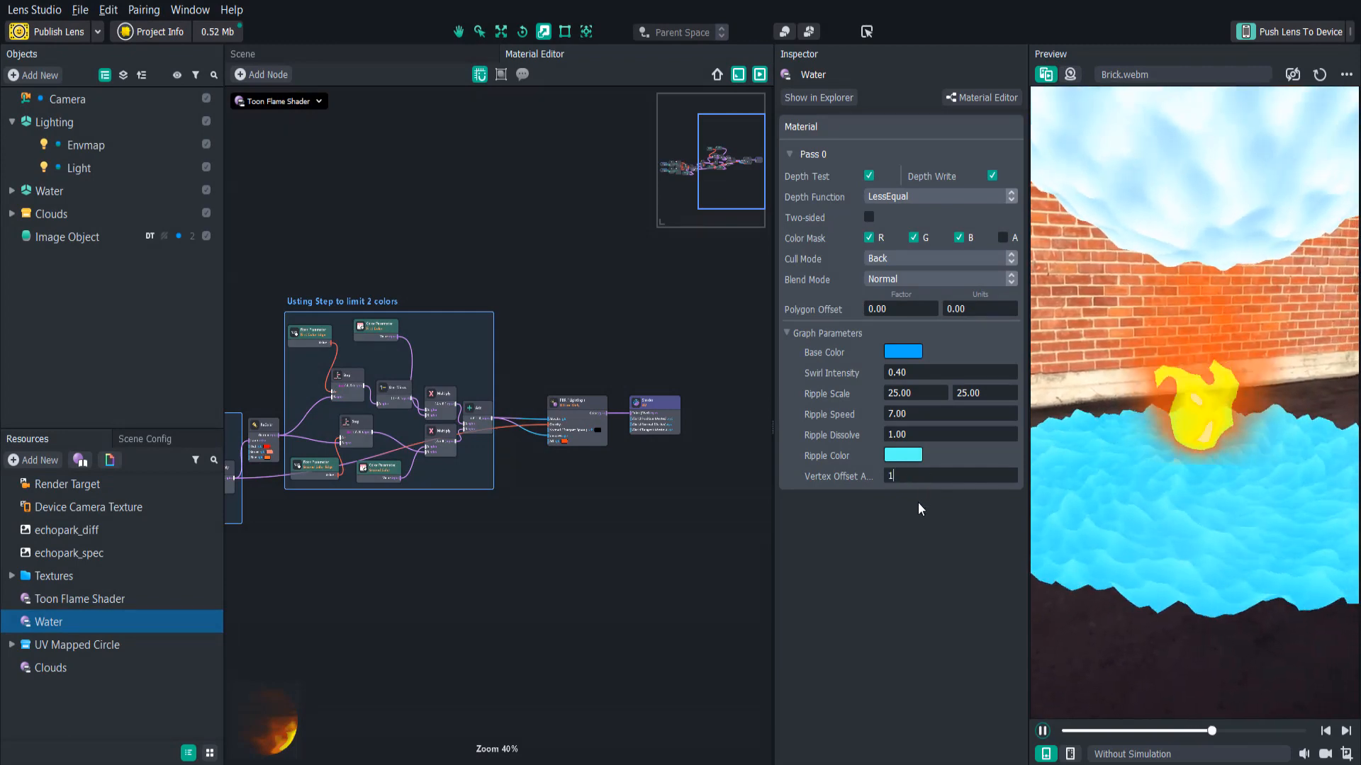
{"action": "type", "text": "5"}
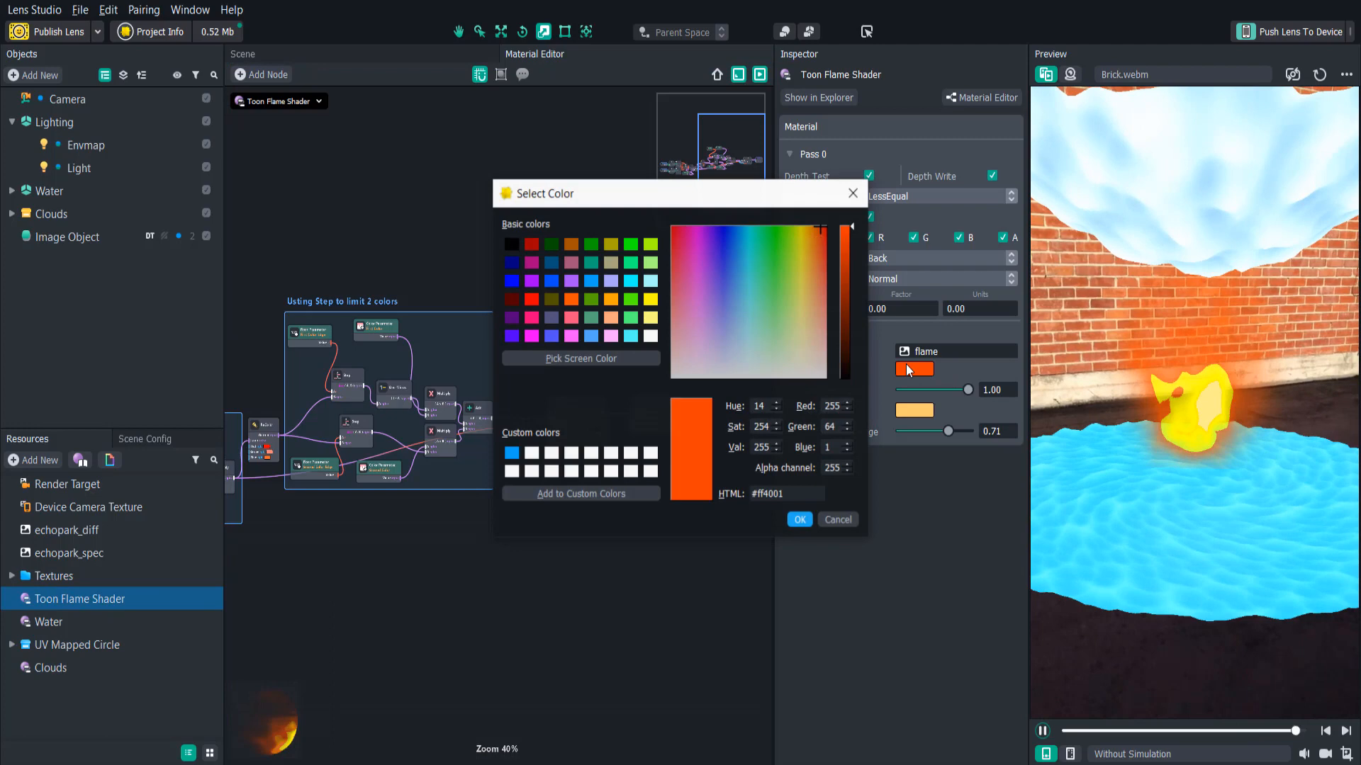
Make the toon flame's first colour red and second colour green, then open Clouds.
{"action": "left_click", "coordinate": [820, 225]}
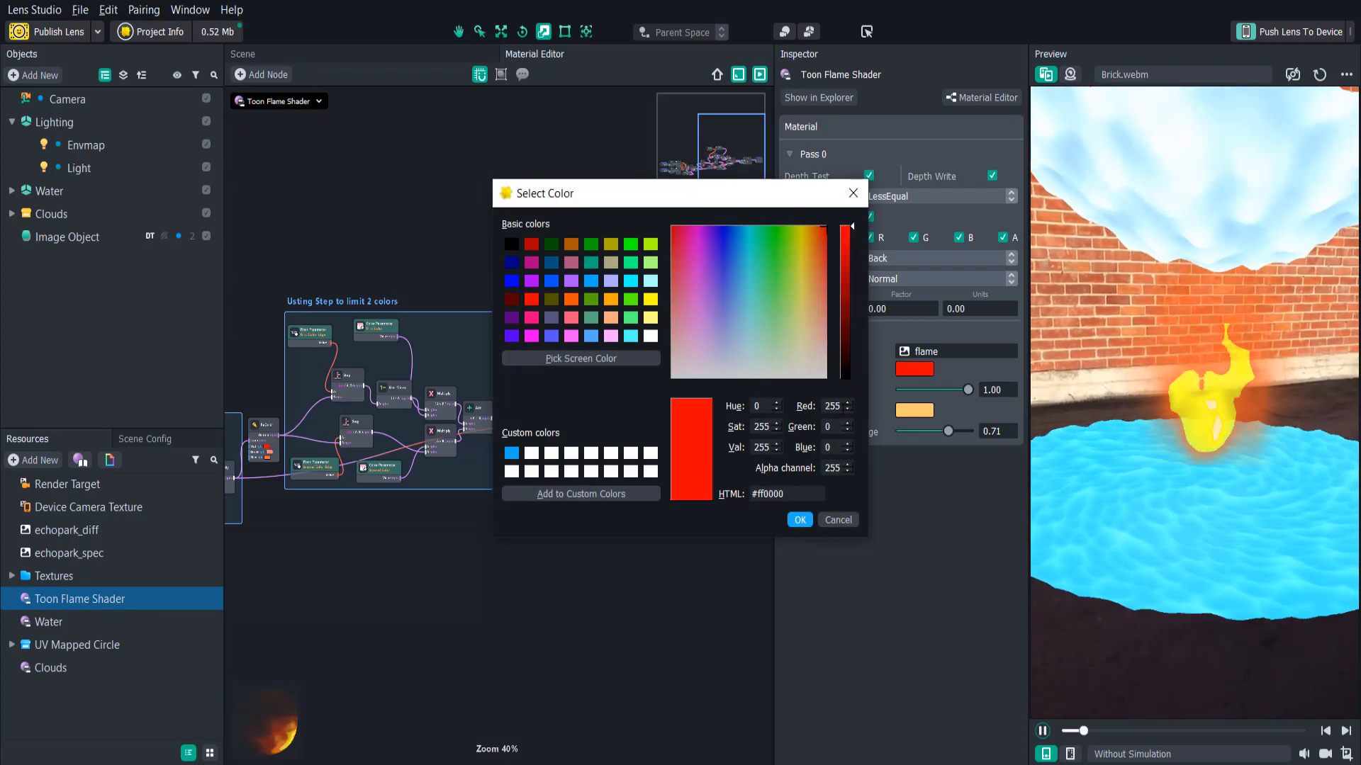
{"action": "left_click", "coordinate": [808, 293]}
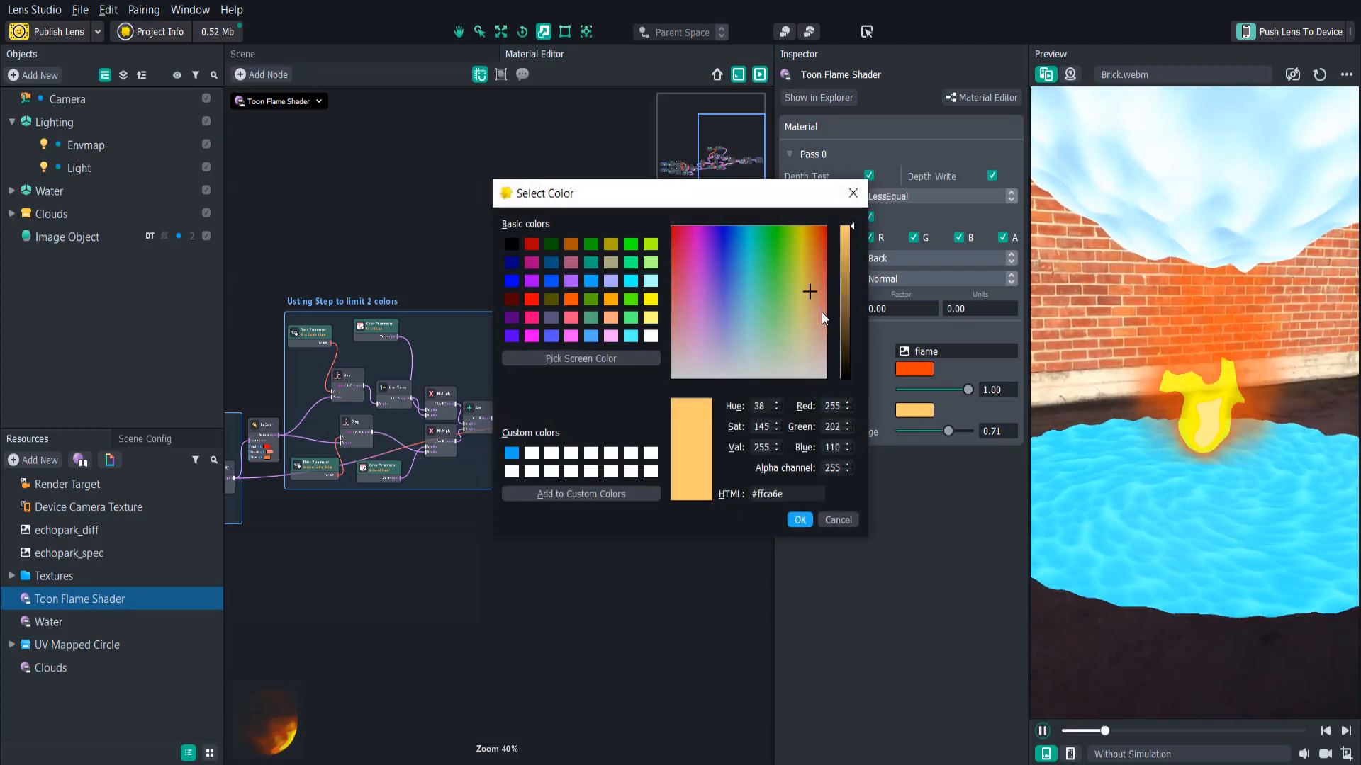
{"action": "left_click", "coordinate": [800, 518]}
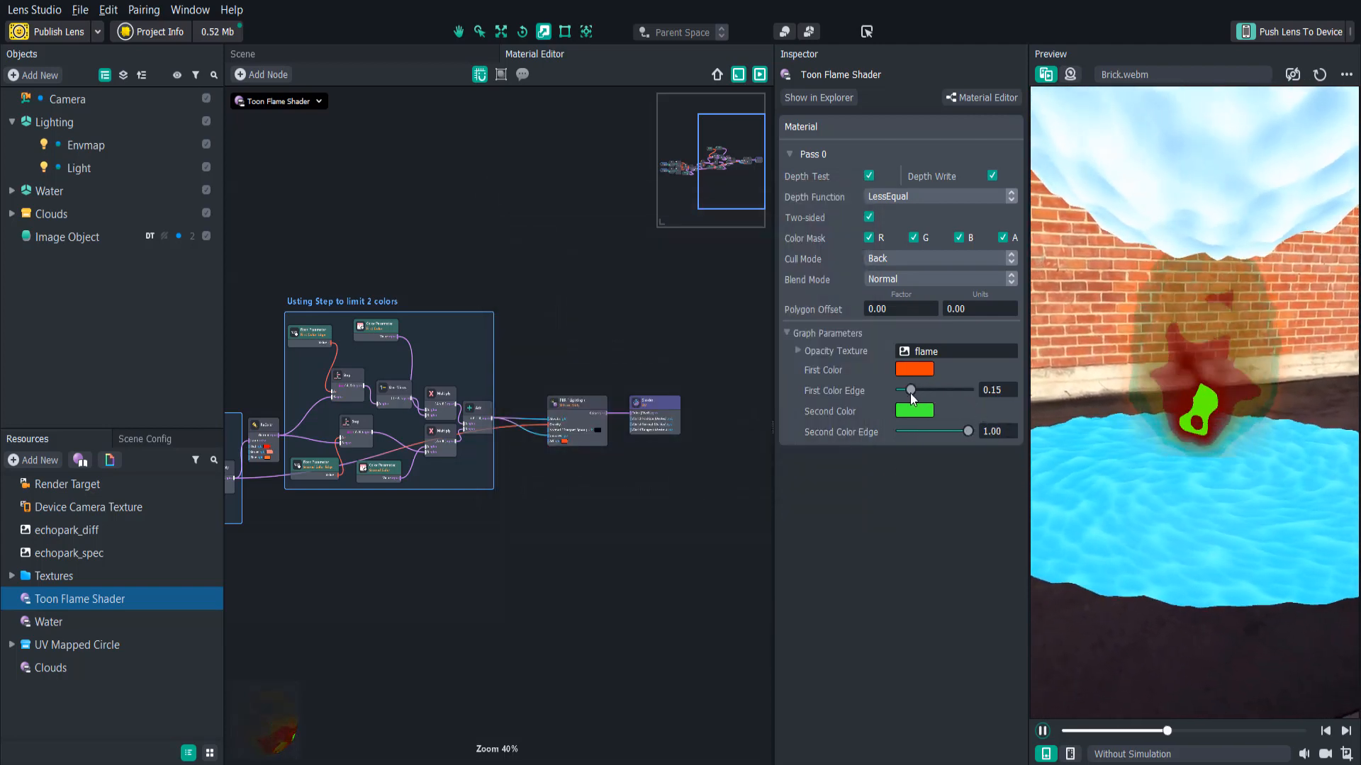
{"action": "left_click", "coordinate": [51, 667]}
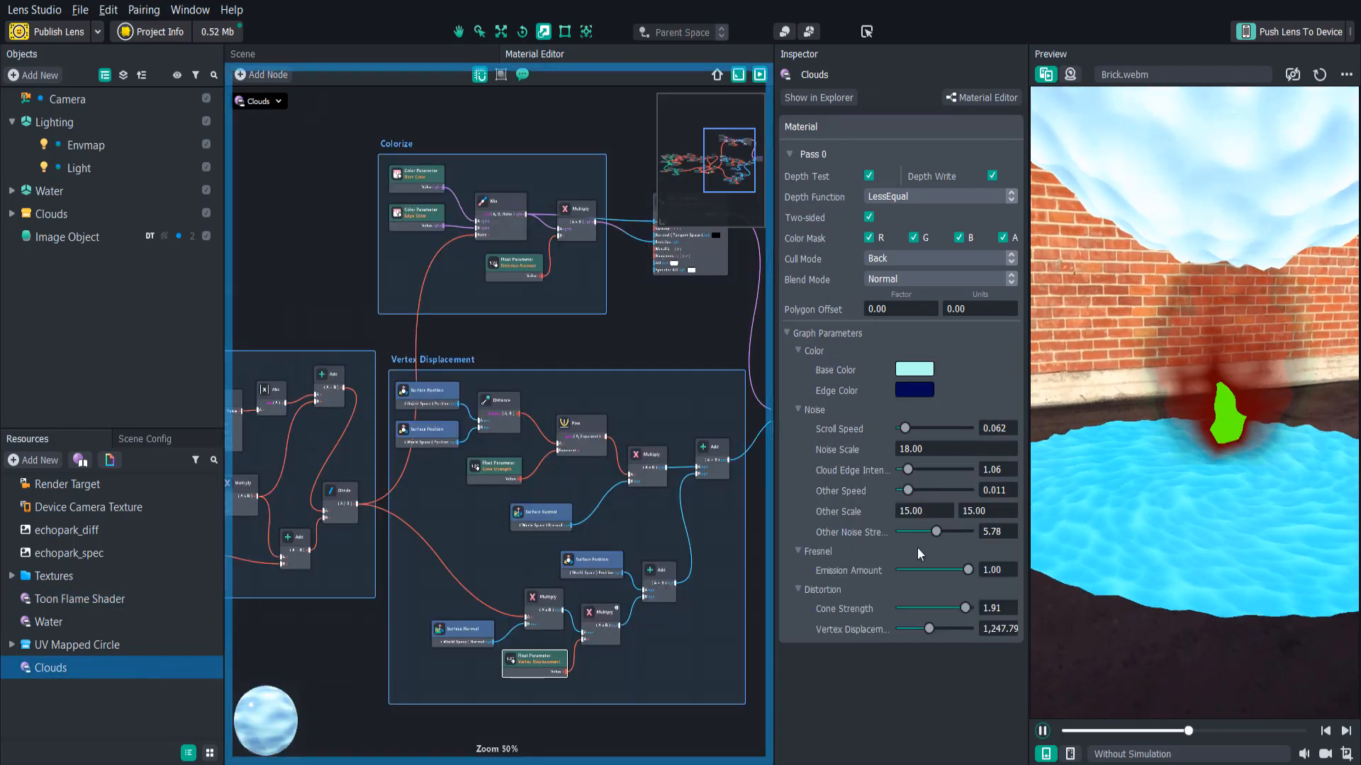